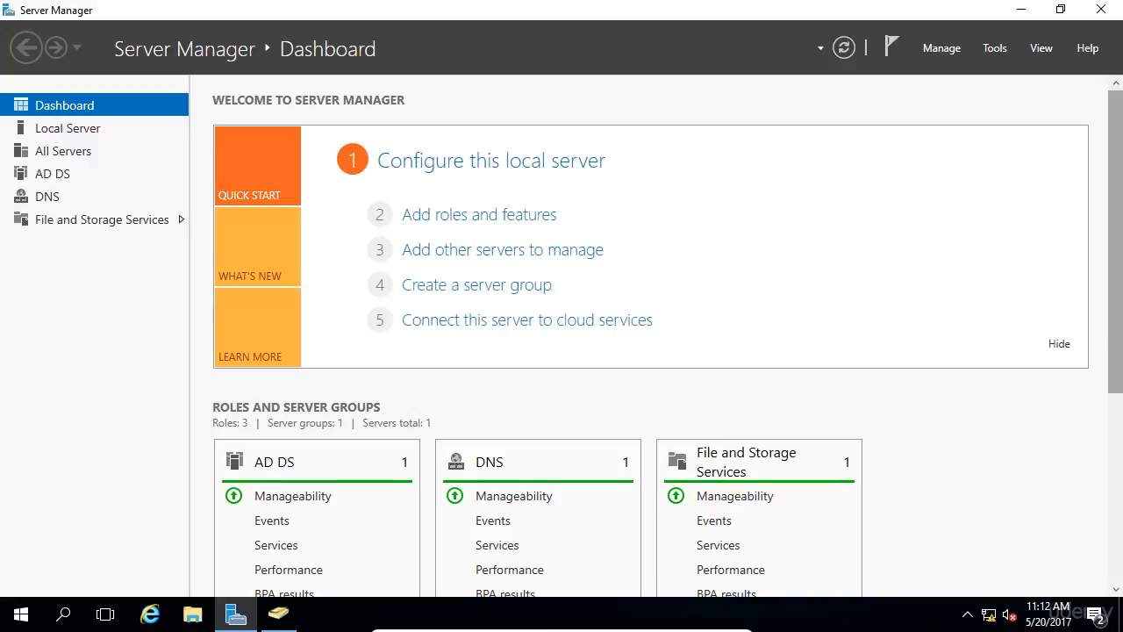
mouse_move(981, 143)
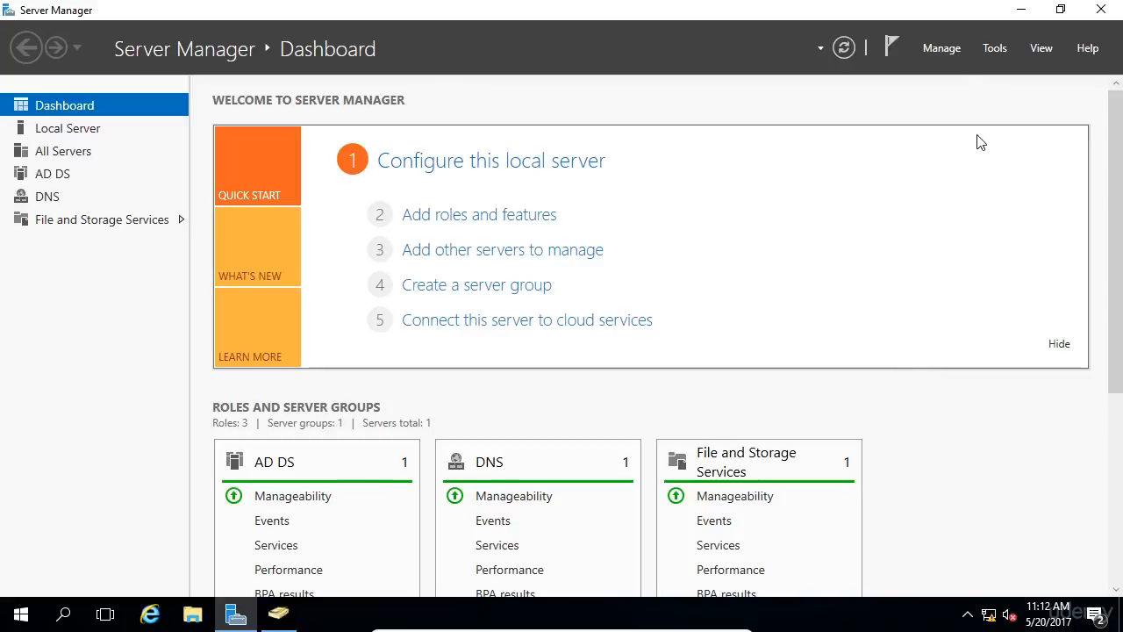
Open Server Manager's Tools menu of administrative tools to reach Group Policy Management.
left_click(994, 49)
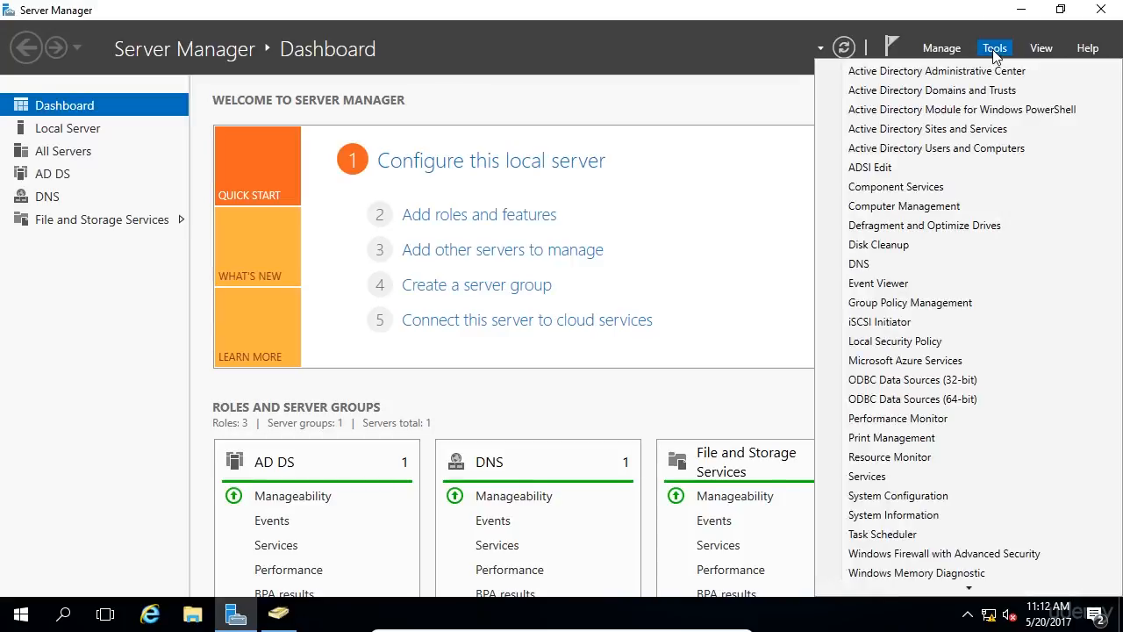
mouse_move(879, 282)
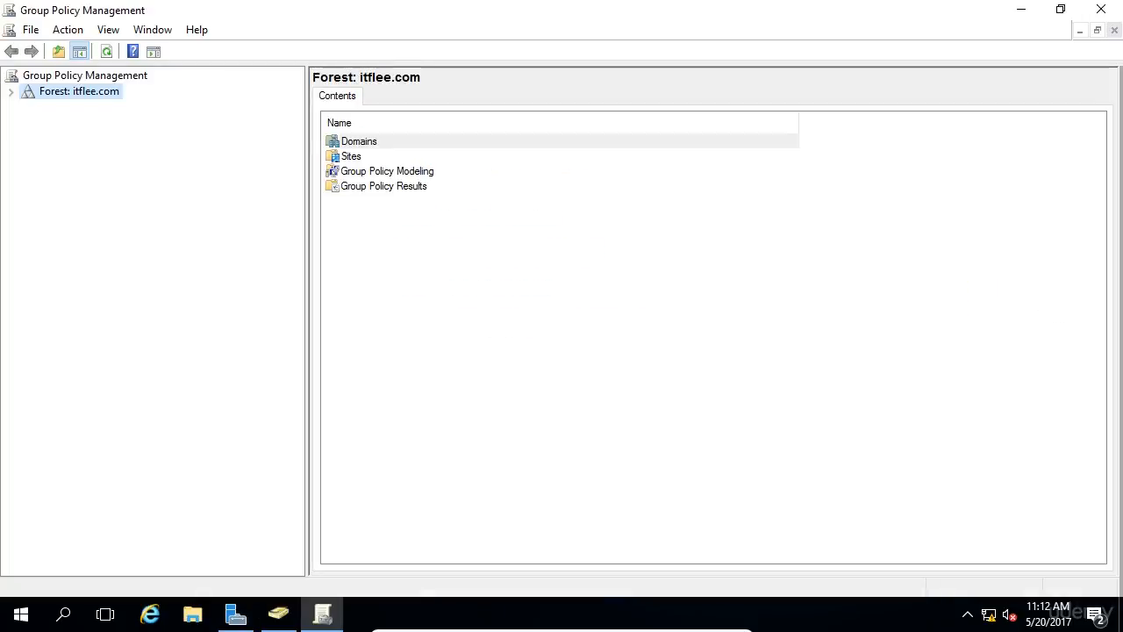
mouse_move(760, 276)
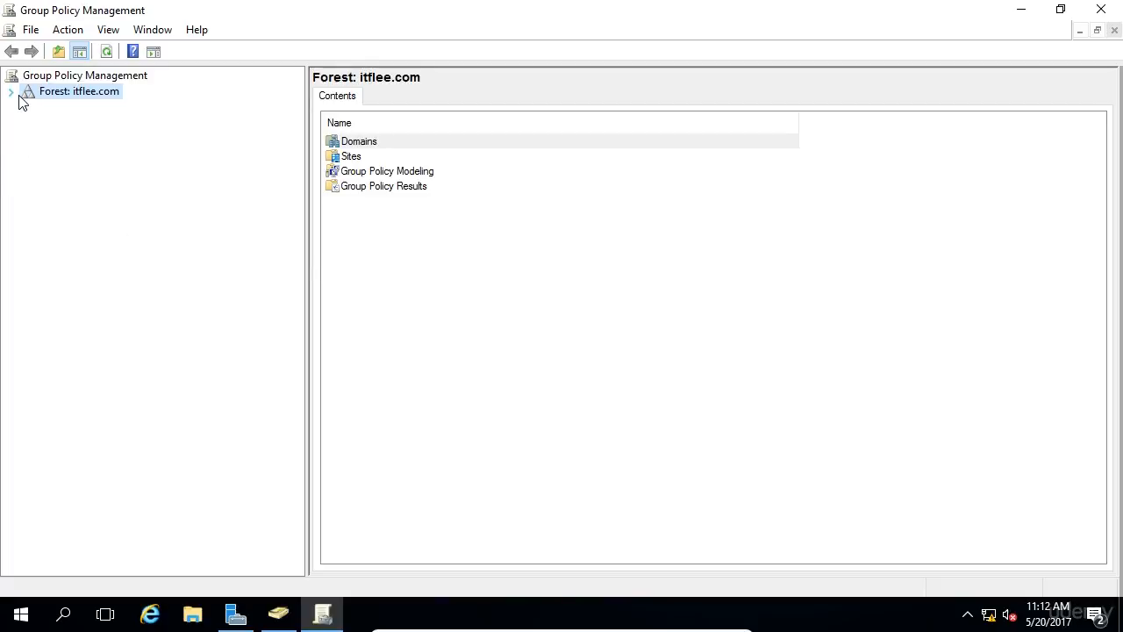
Expand Forest: itflee.com and browse its Domains, Sites, Group Policy Modeling and Results nodes.
left_click(12, 92)
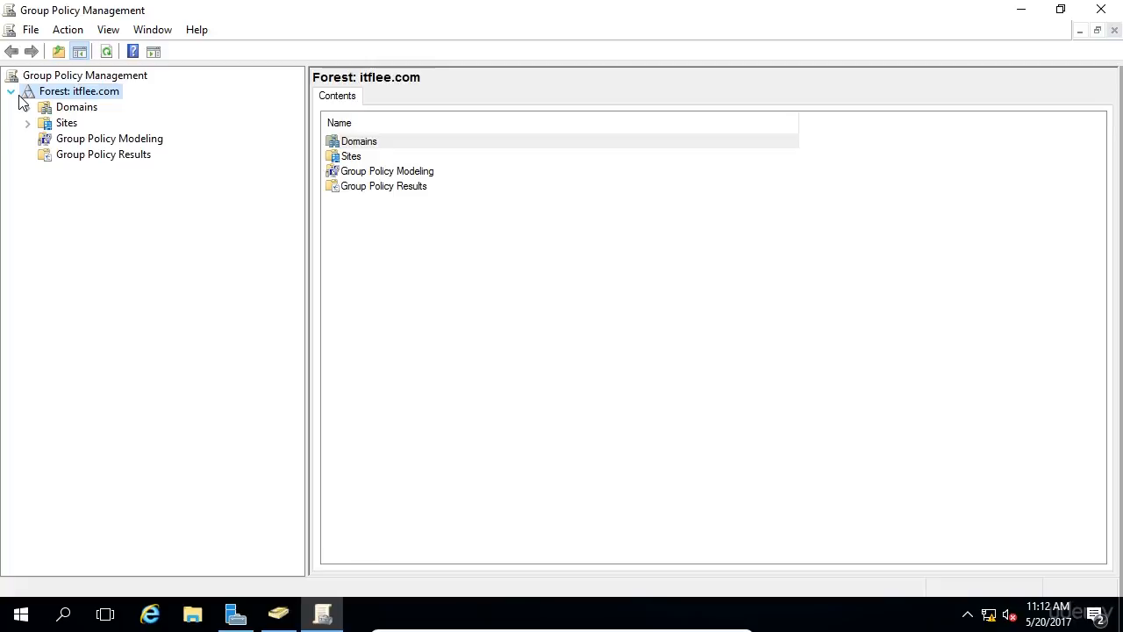
left_click(76, 106)
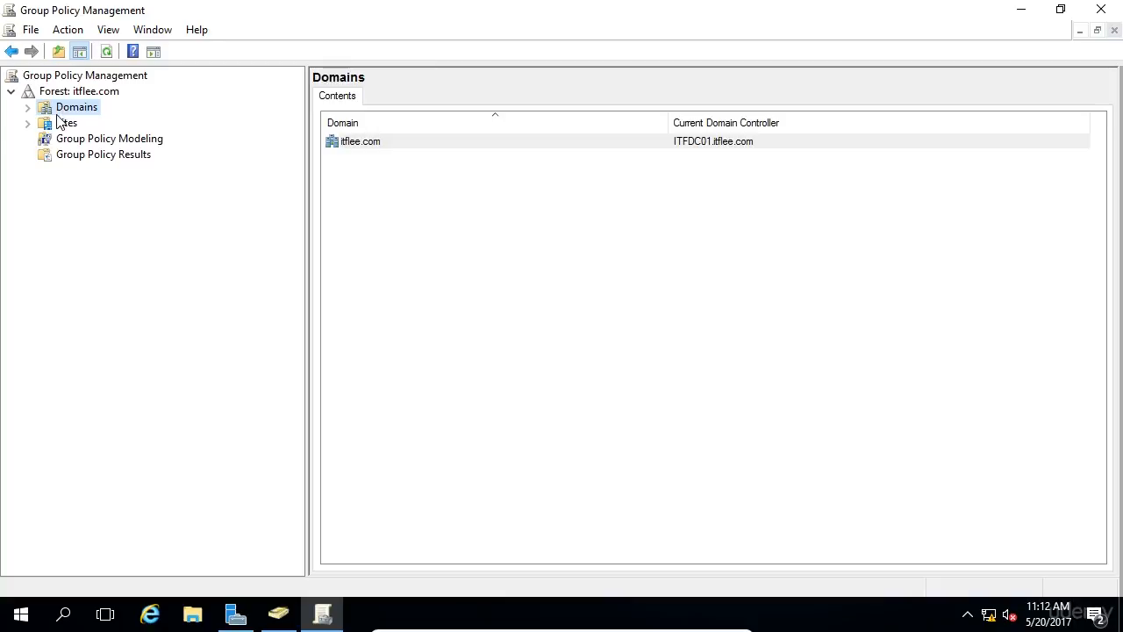
left_click(67, 122)
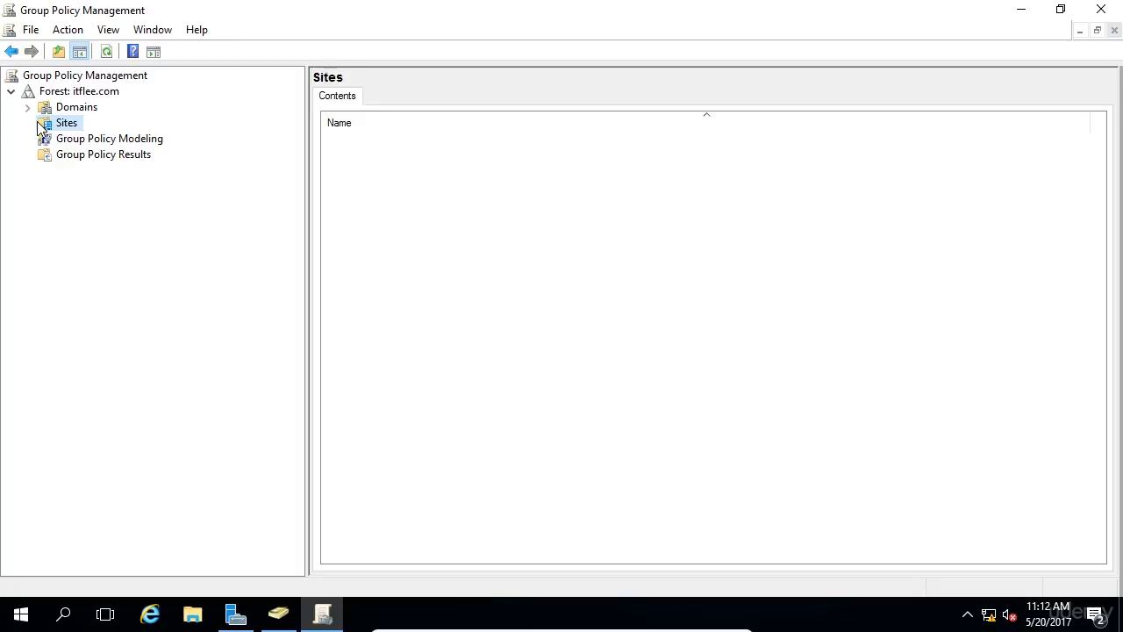
left_click(109, 138)
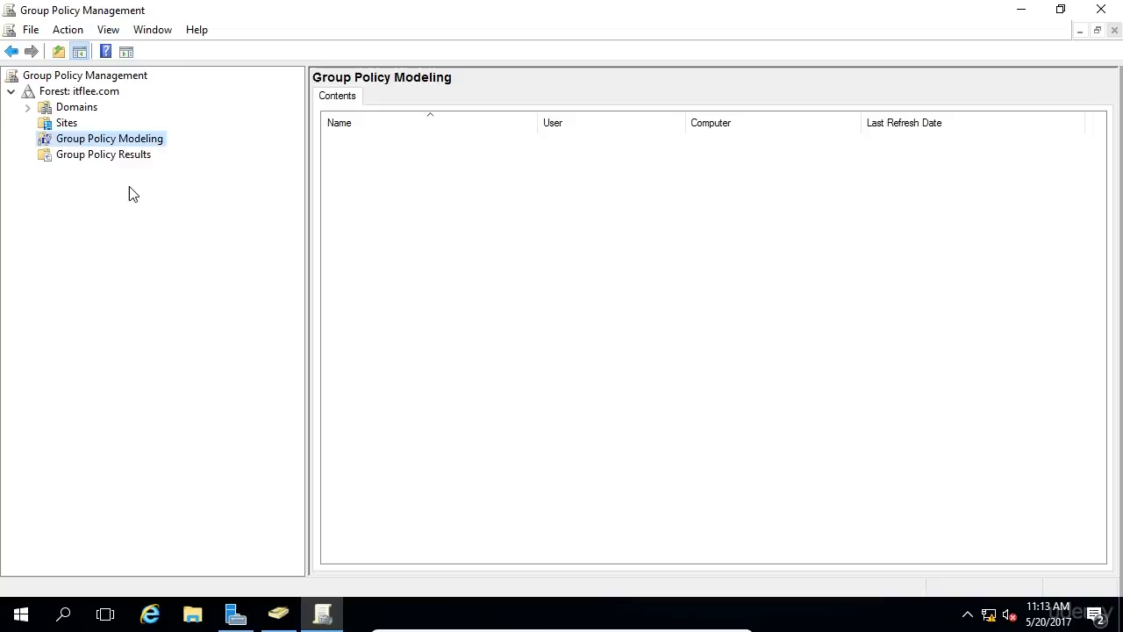
mouse_move(118, 165)
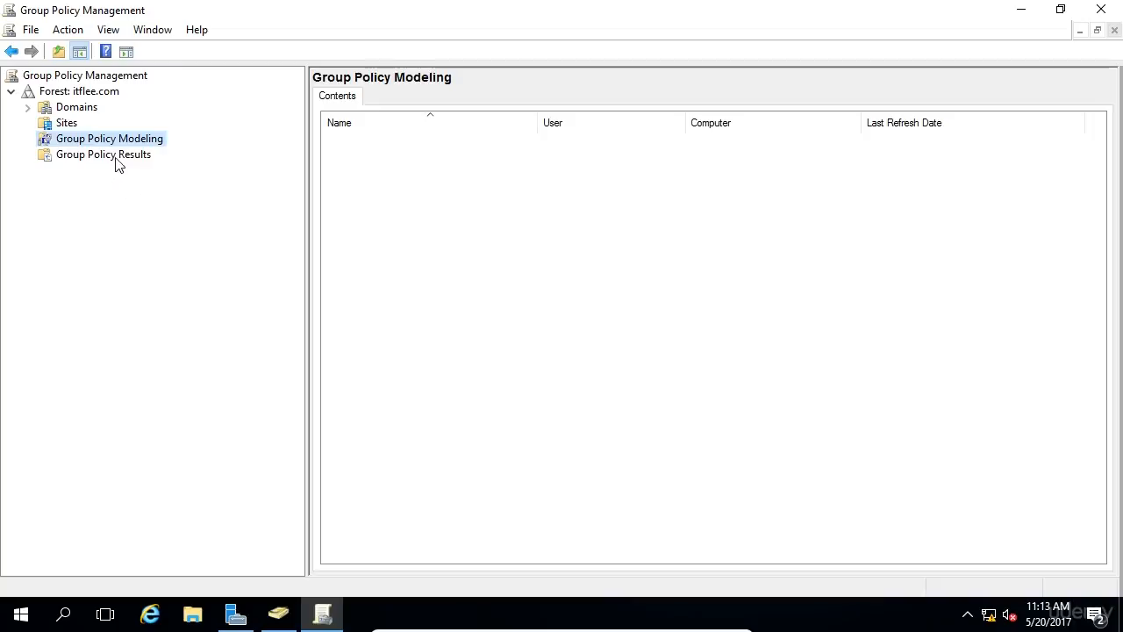
left_click(102, 155)
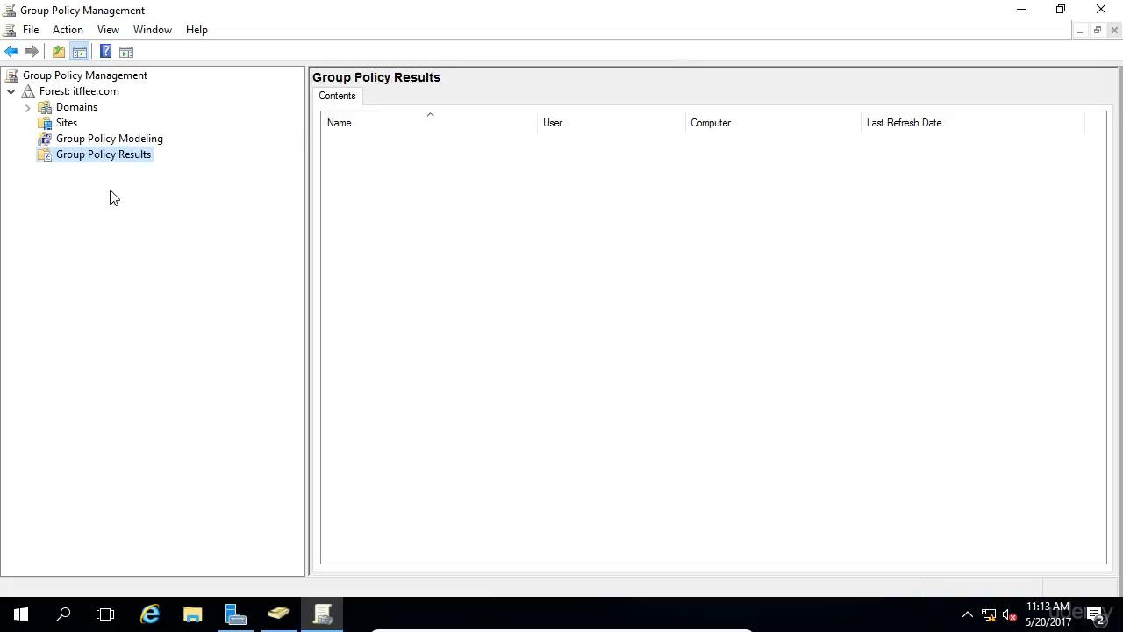
Expand Domains and the itflee.com domain, and view the domain's status.
left_click(27, 106)
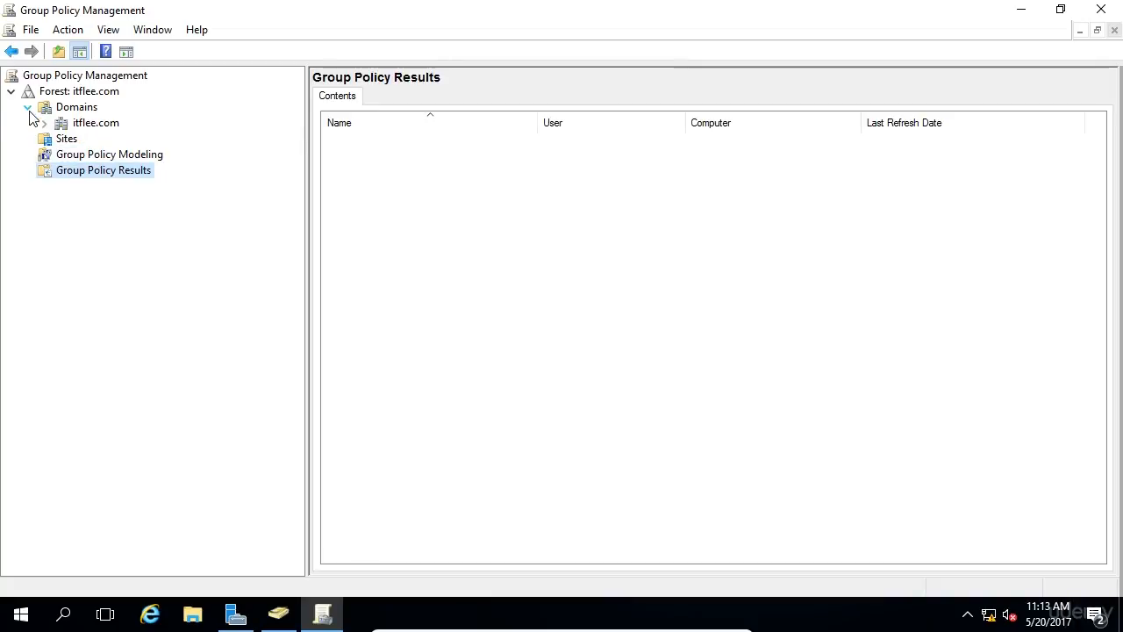
left_click(44, 122)
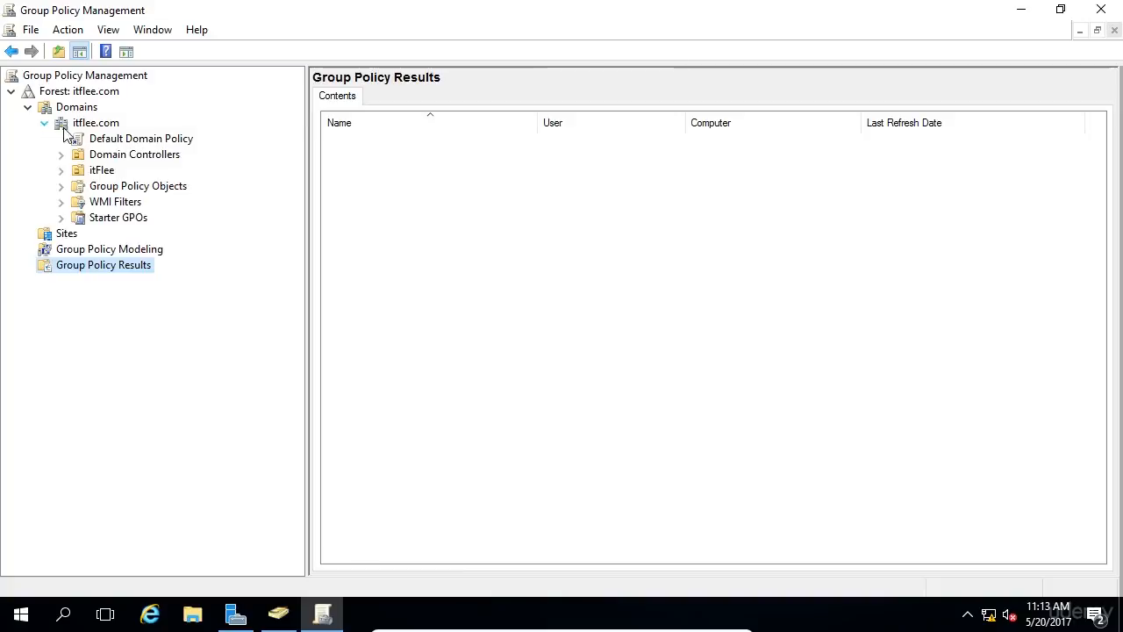
left_click(97, 122)
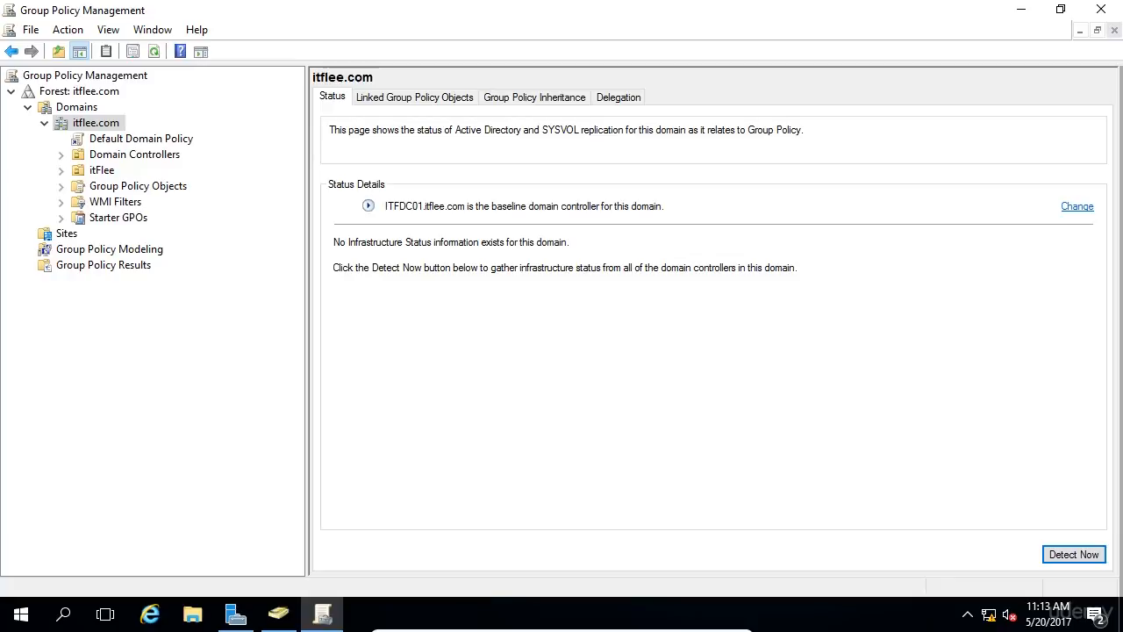
Check GPOs linked to itFlee and Domain Controllers, then view Default Domain Policy's scope.
left_click(102, 170)
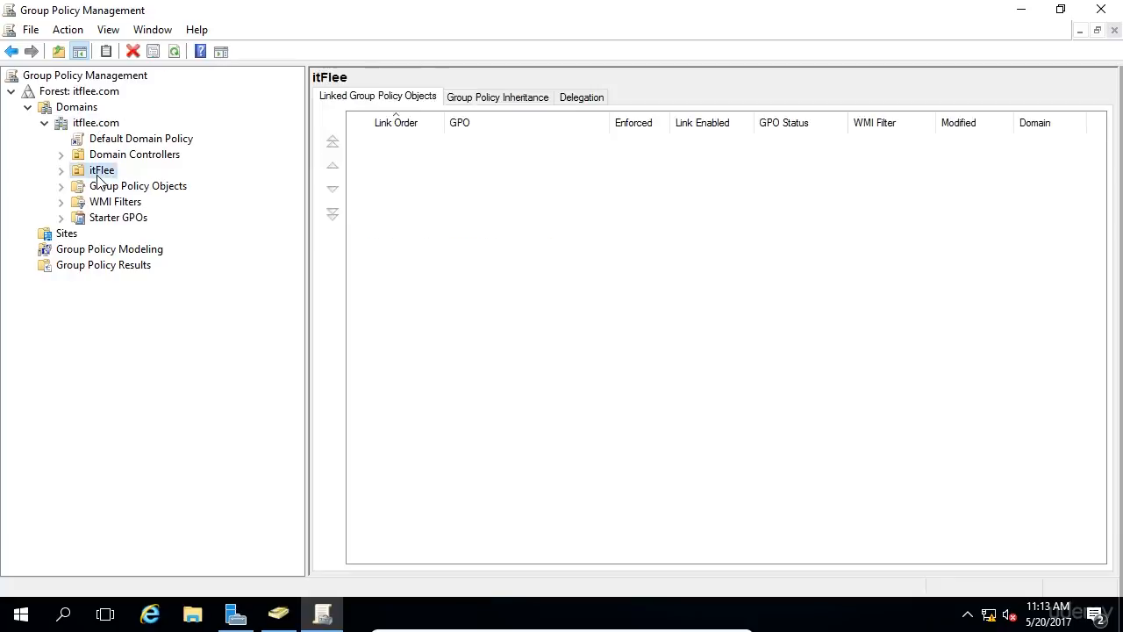
left_click(134, 153)
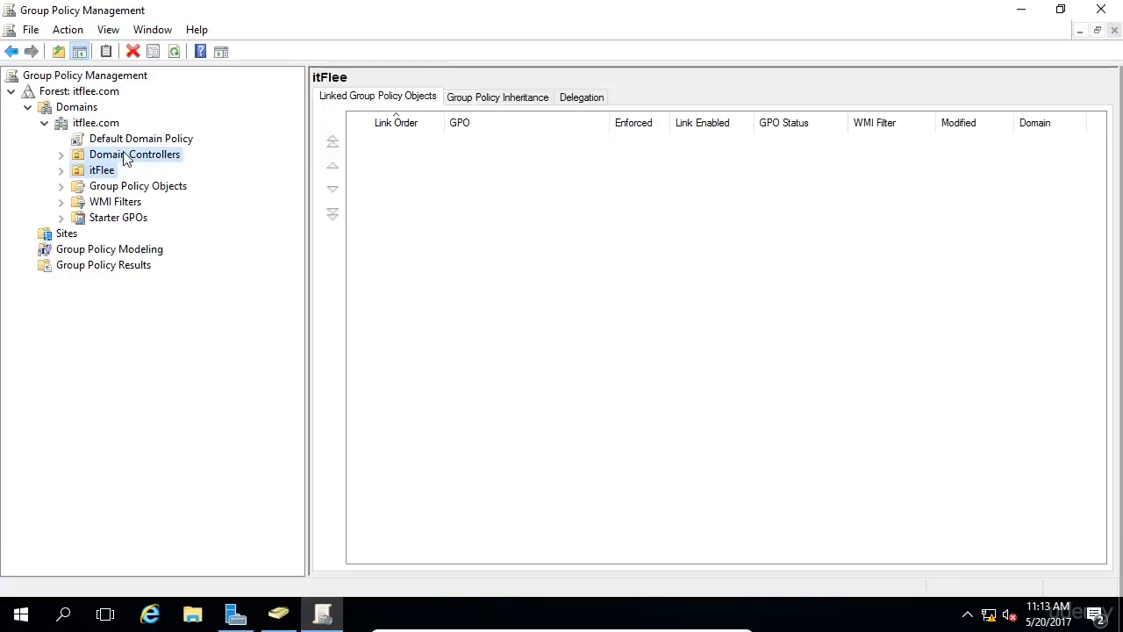
left_click(135, 154)
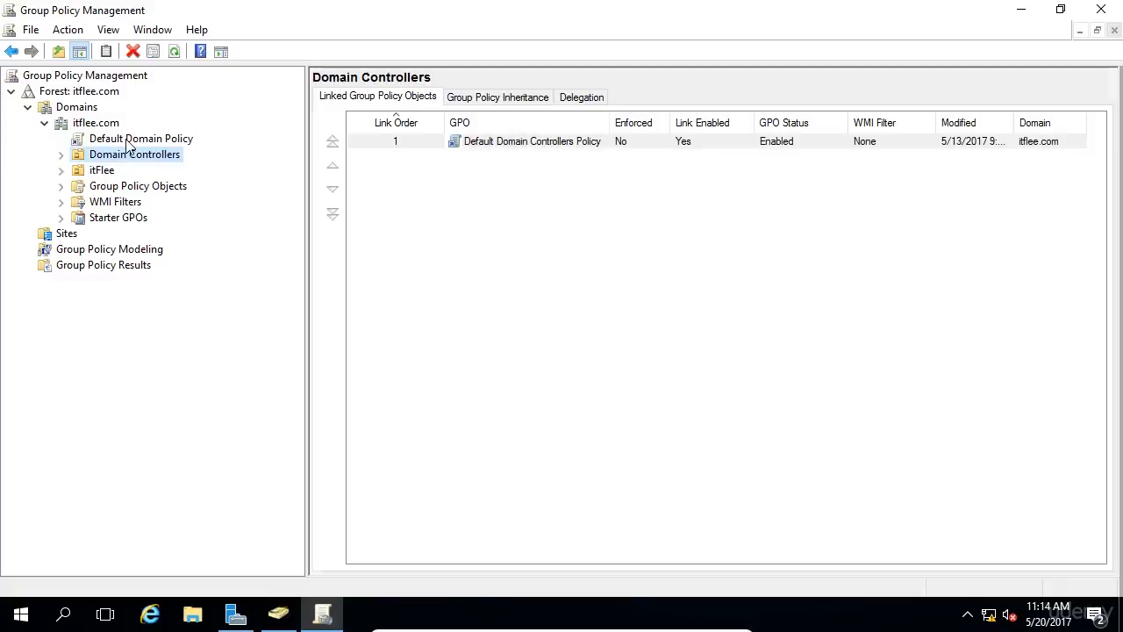
left_click(141, 138)
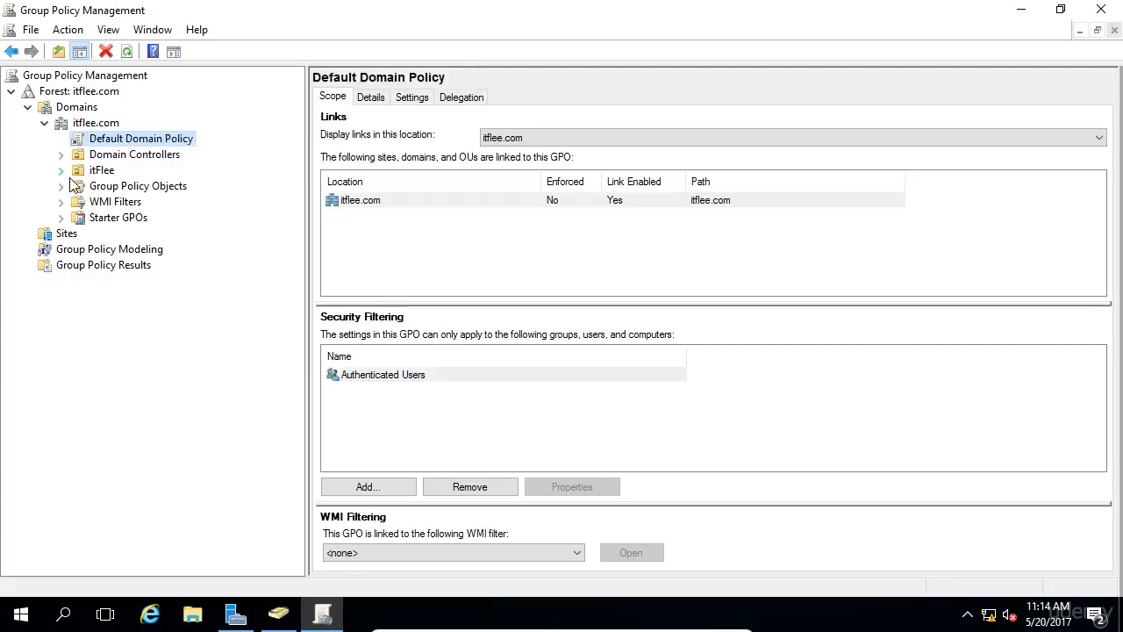
Expand itFlee and check linked GPOs for itFlee, Administrators and Domain Users.
left_click(101, 169)
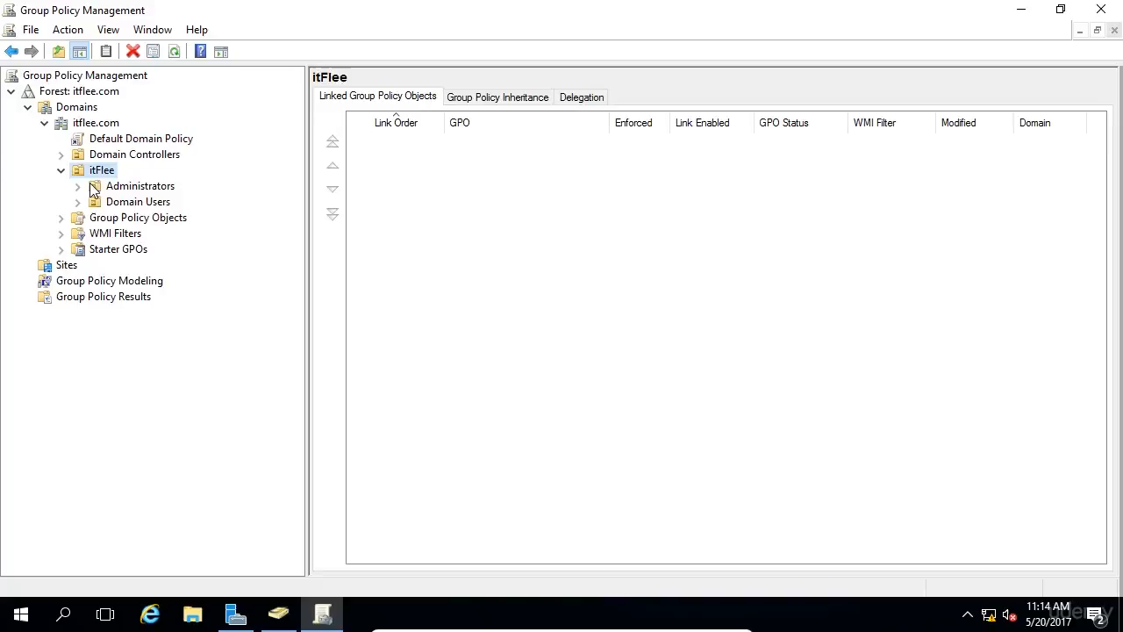
left_click(140, 185)
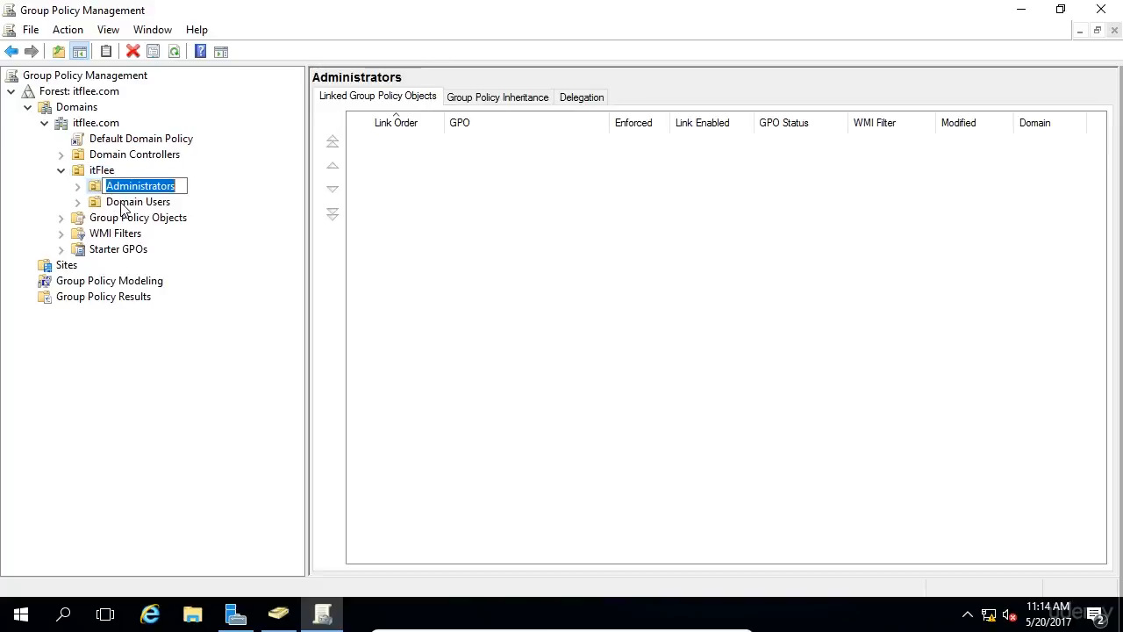
left_click(138, 201)
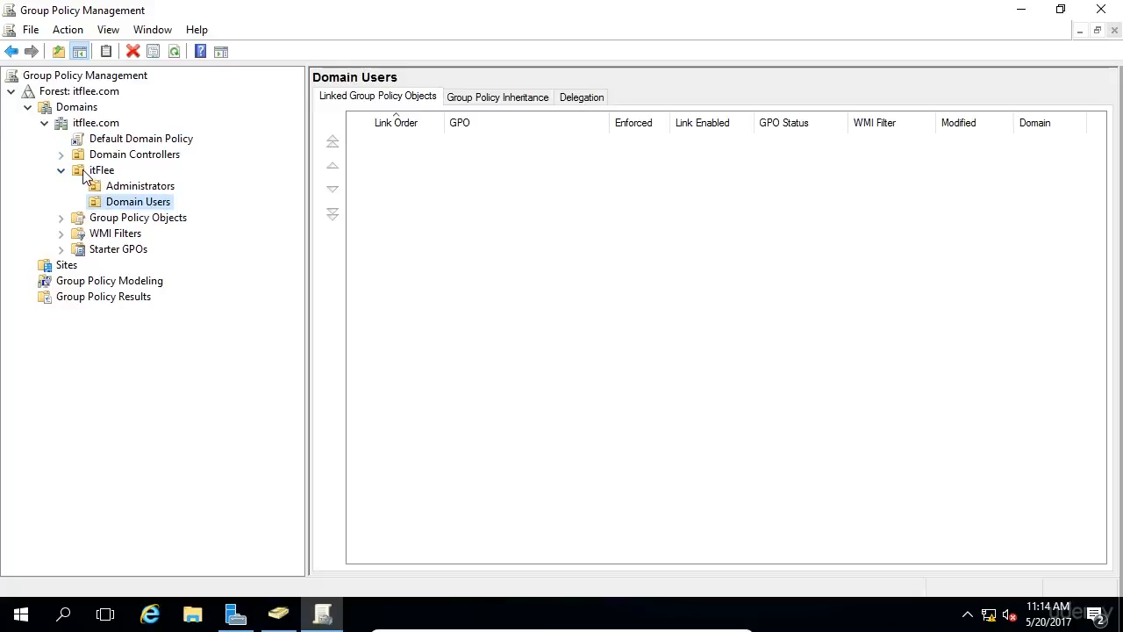
left_click(140, 186)
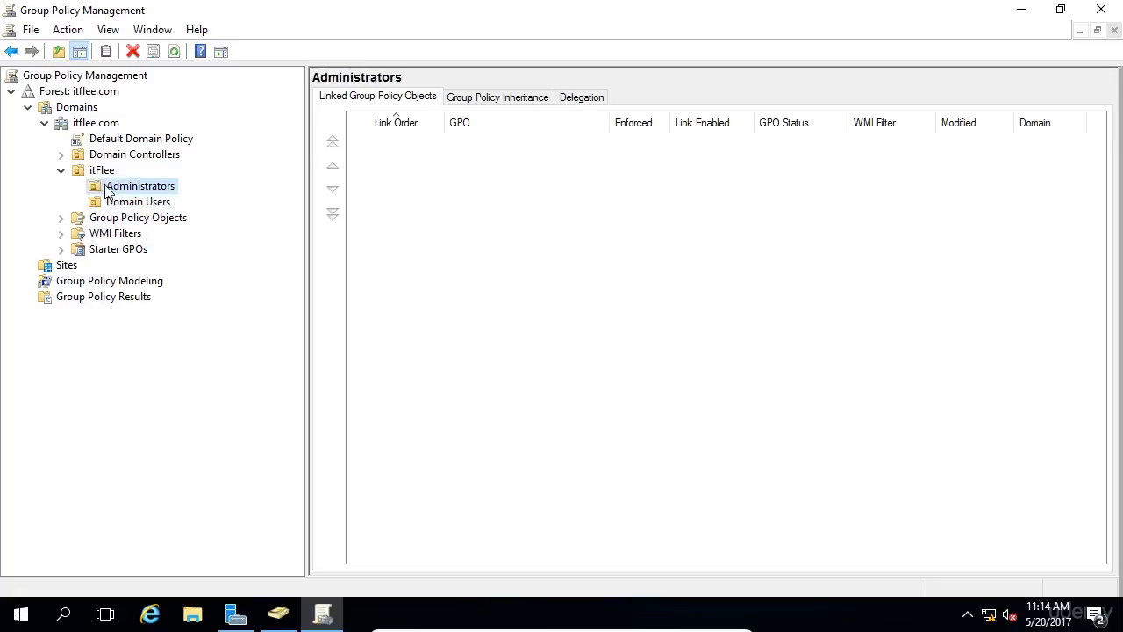
left_click(101, 170)
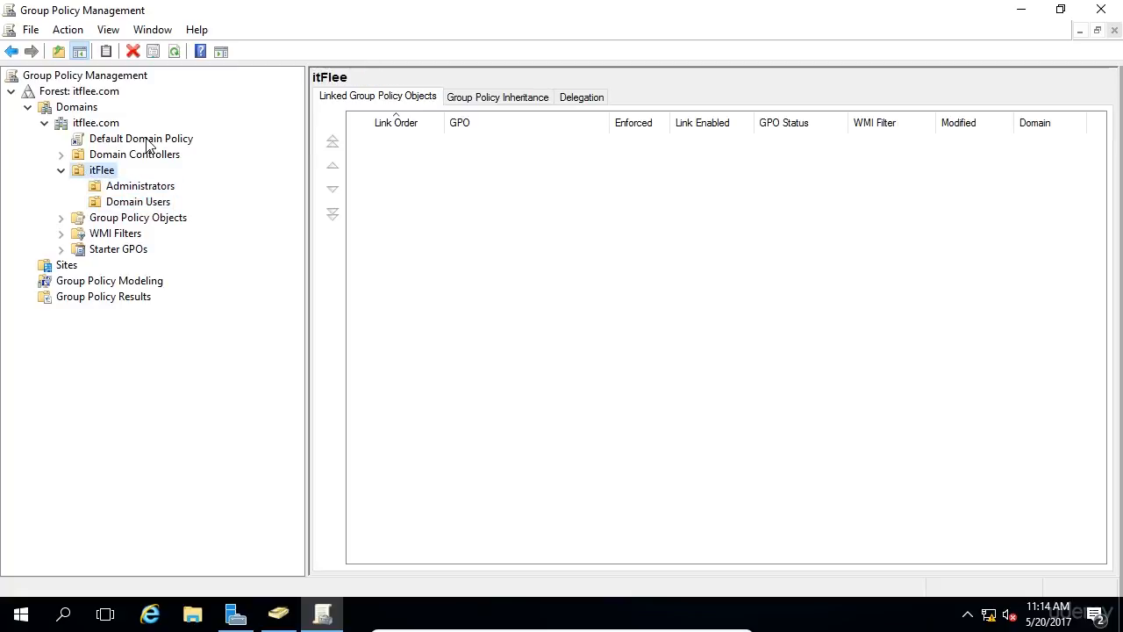
left_click(137, 217)
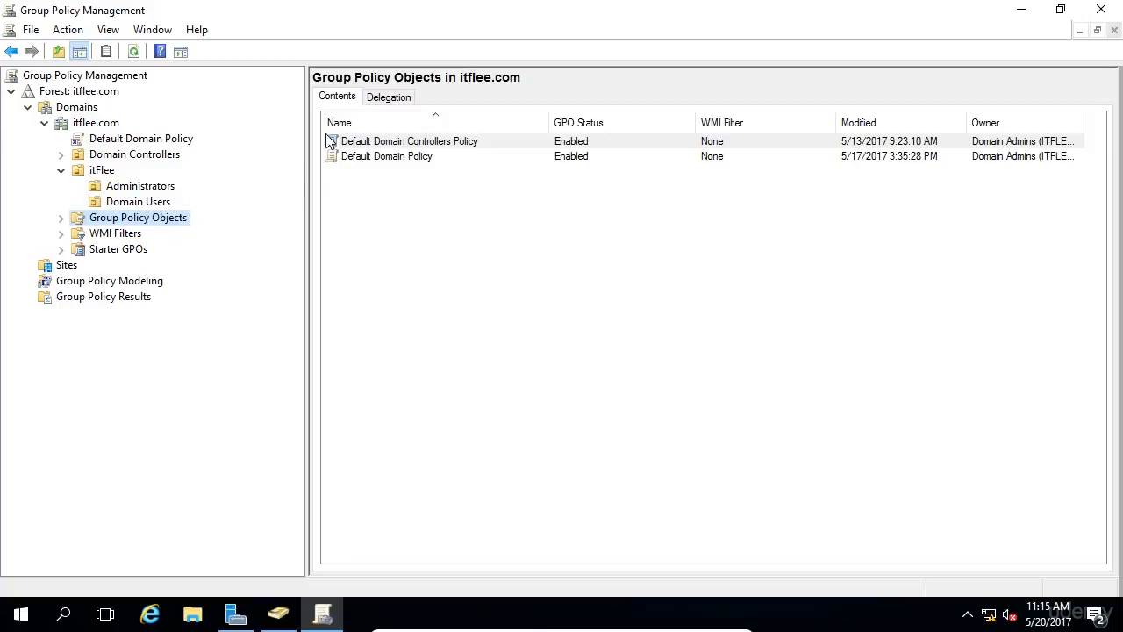
mouse_move(395, 167)
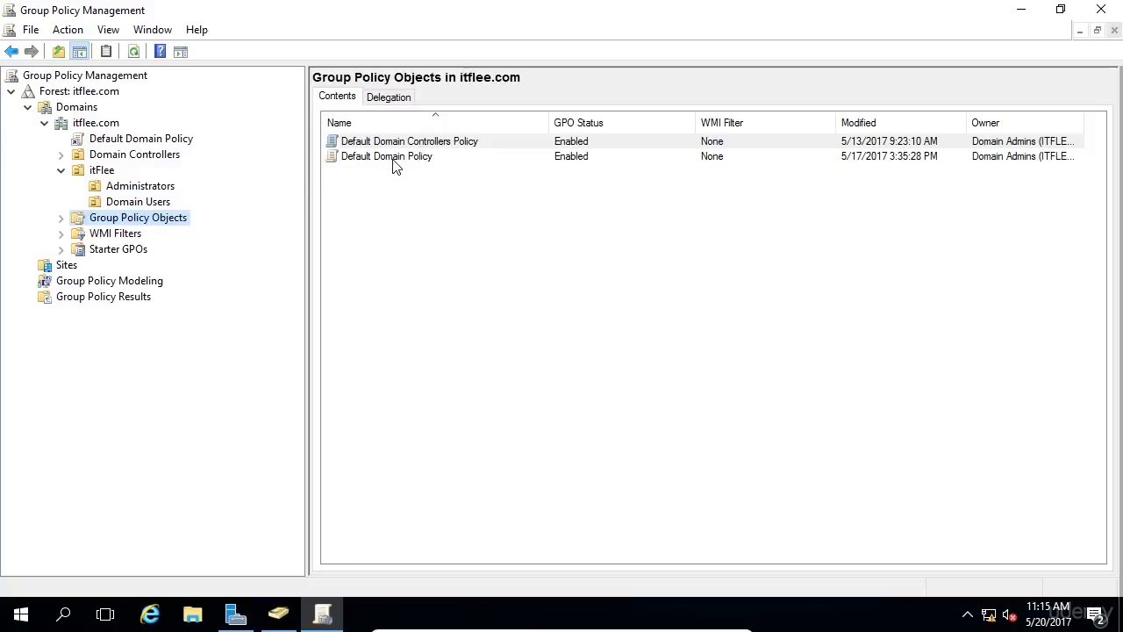
Expand Domain Controllers, view Default Domain Controllers Policy scope, all GPOs, then WMI Filters.
left_click(61, 155)
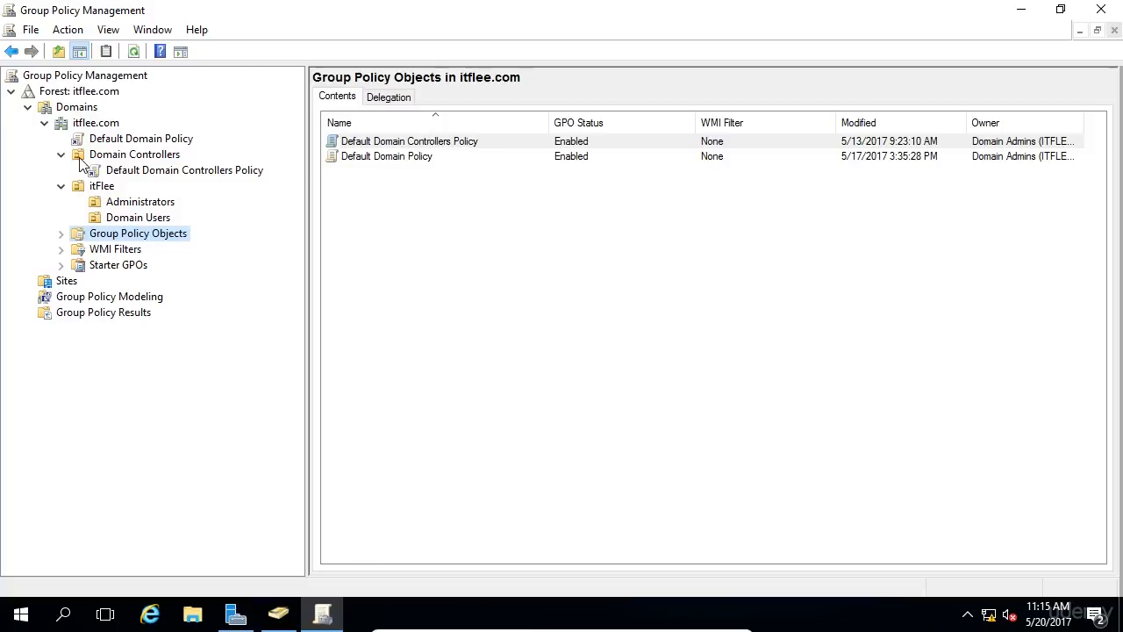
left_click(134, 154)
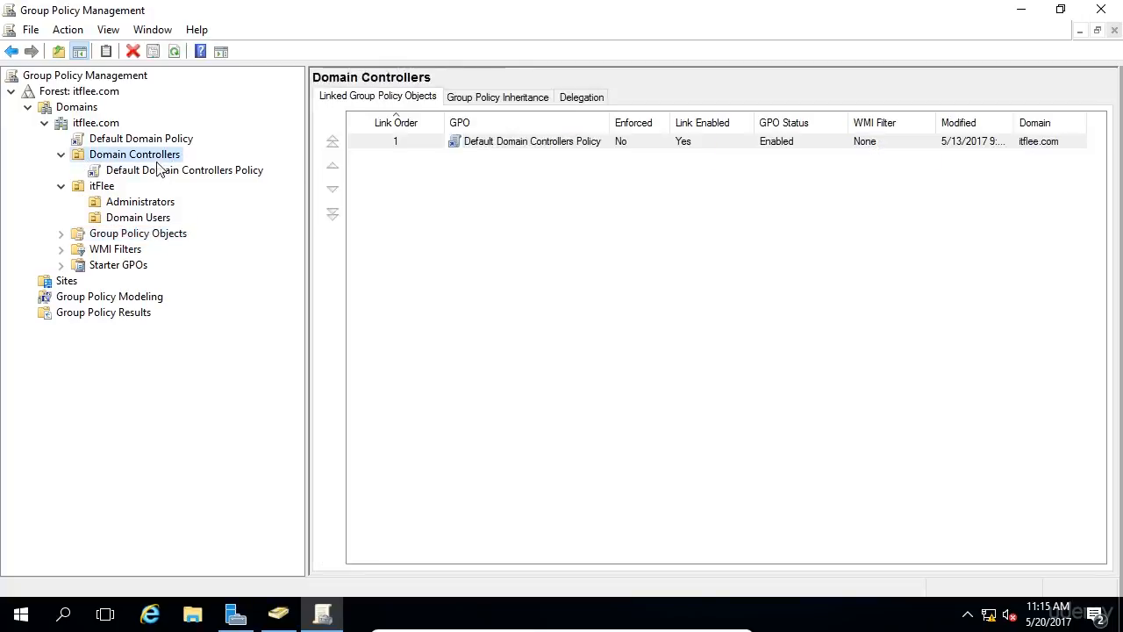
left_click(185, 169)
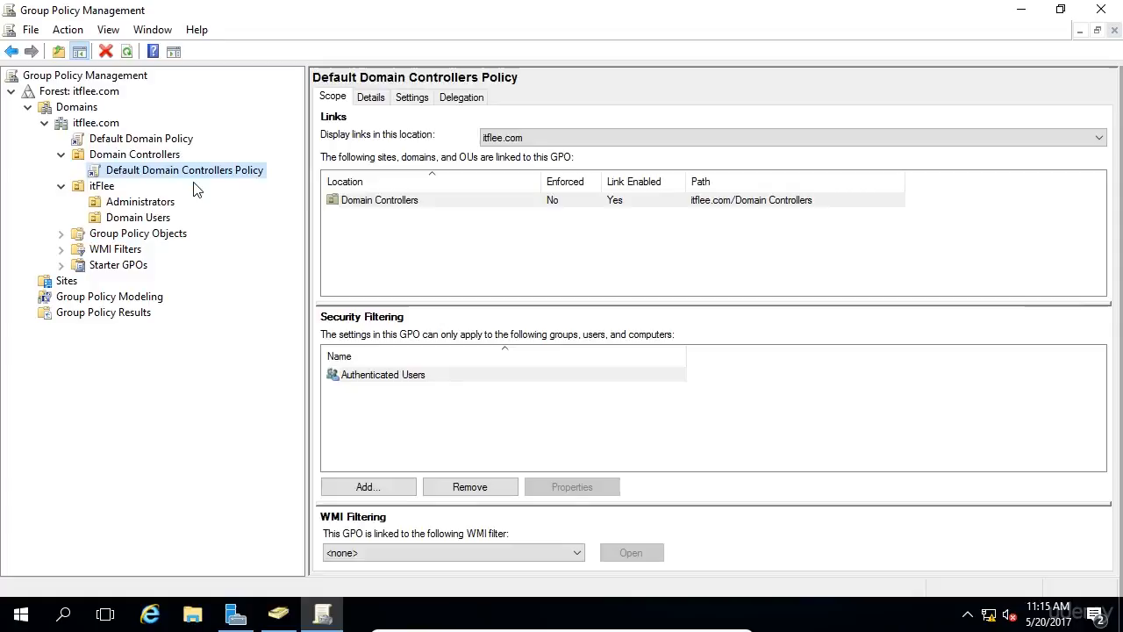
left_click(138, 232)
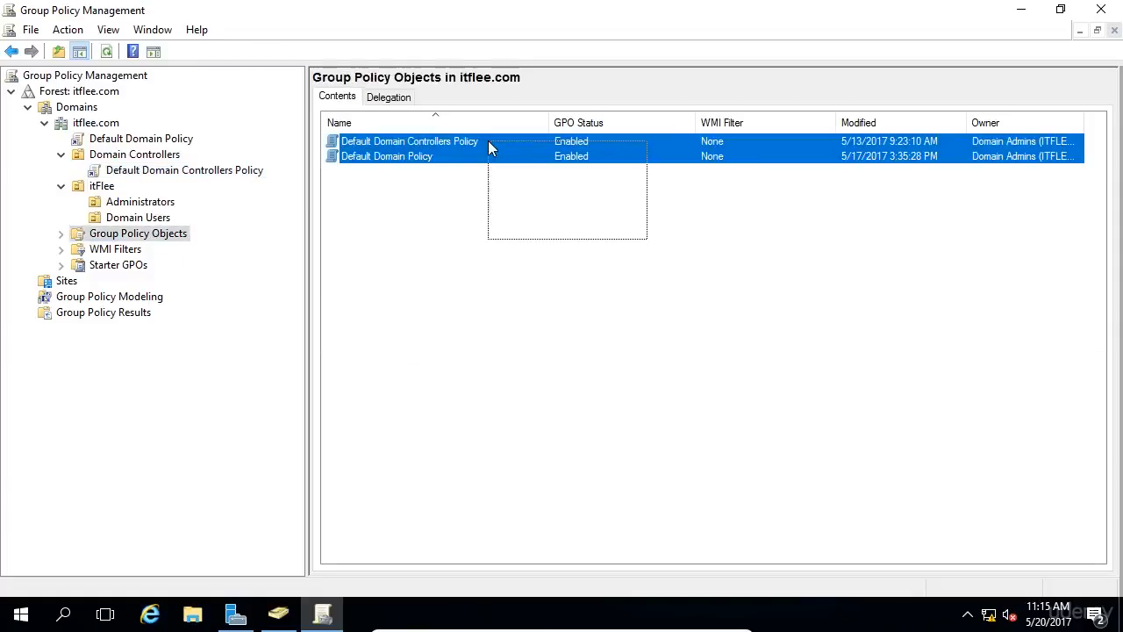
mouse_move(494, 232)
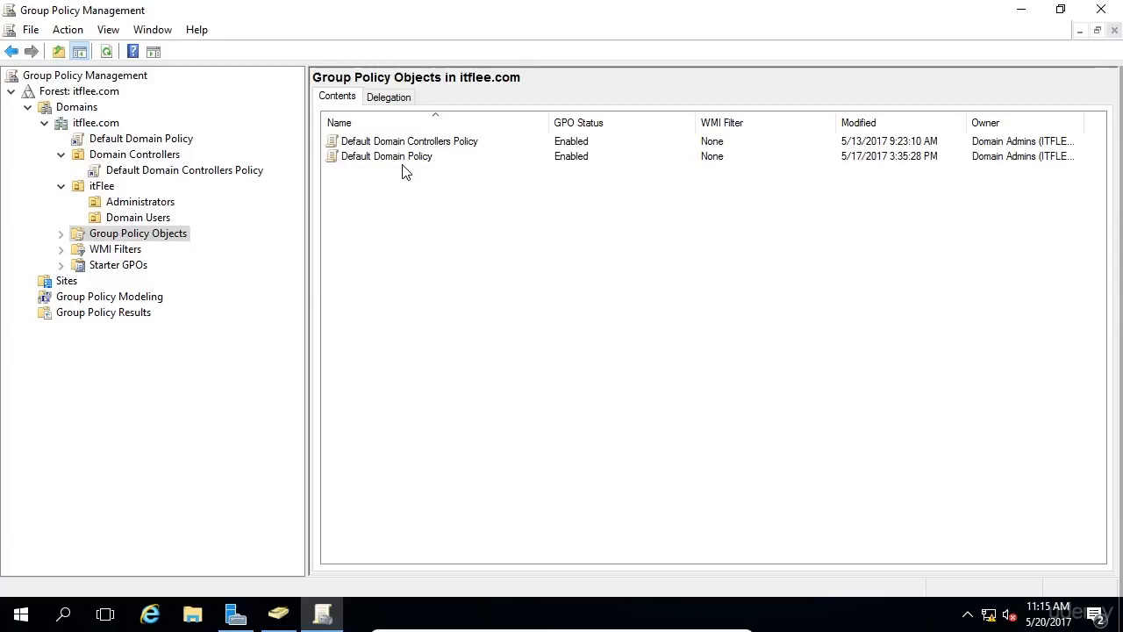
mouse_move(604, 290)
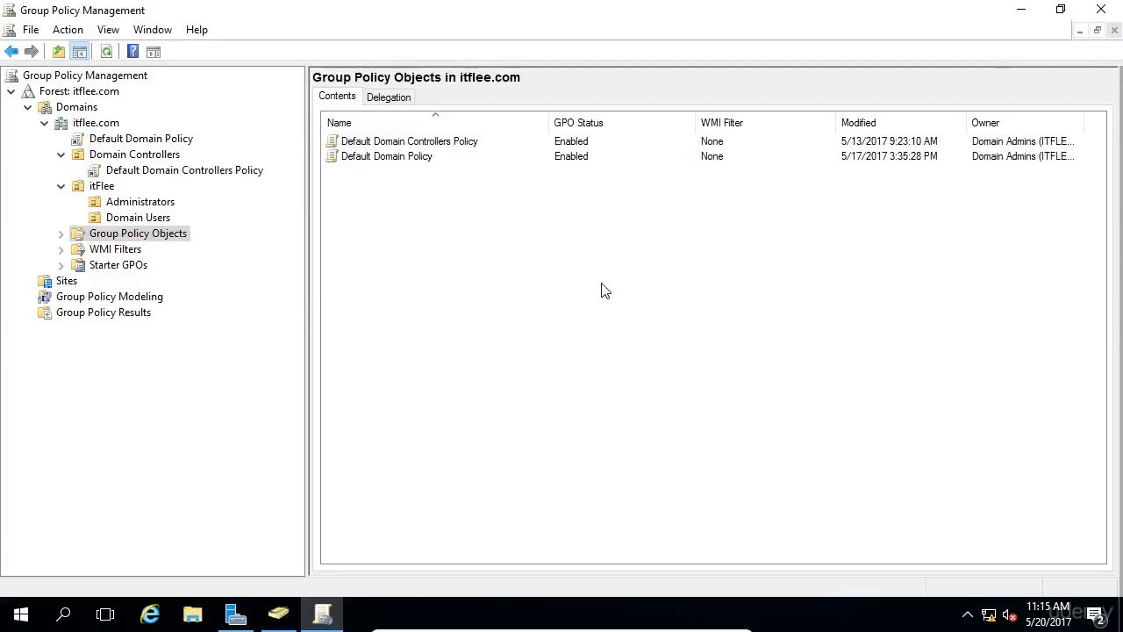
left_click(115, 248)
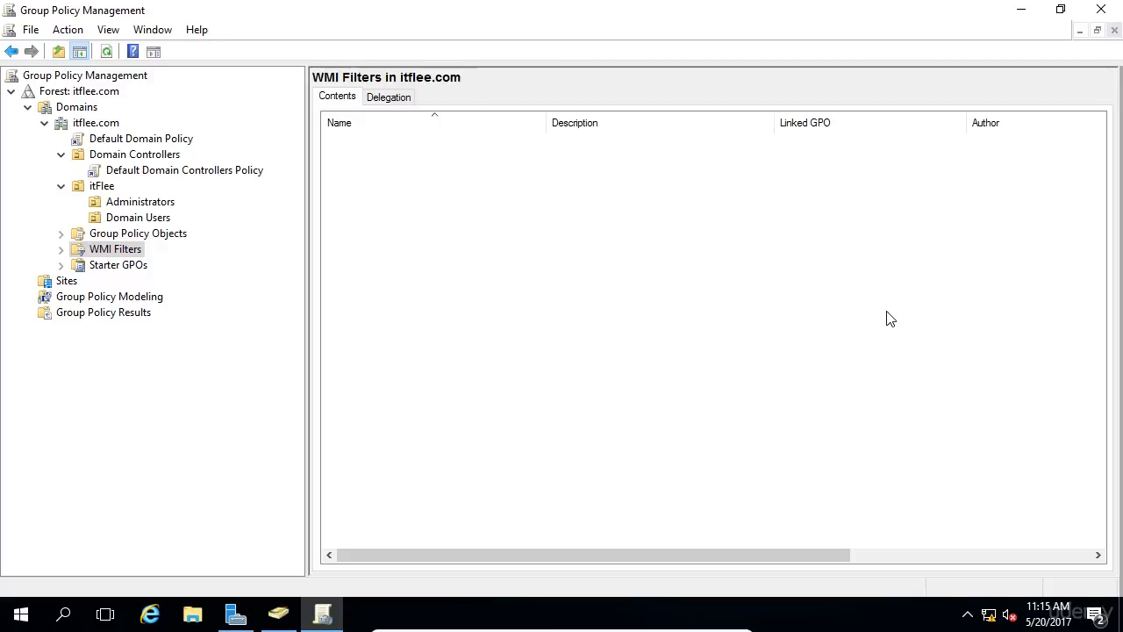
View the Starter GPOs node, which reports its folder doesn't exist in itflee.com.
left_click(119, 264)
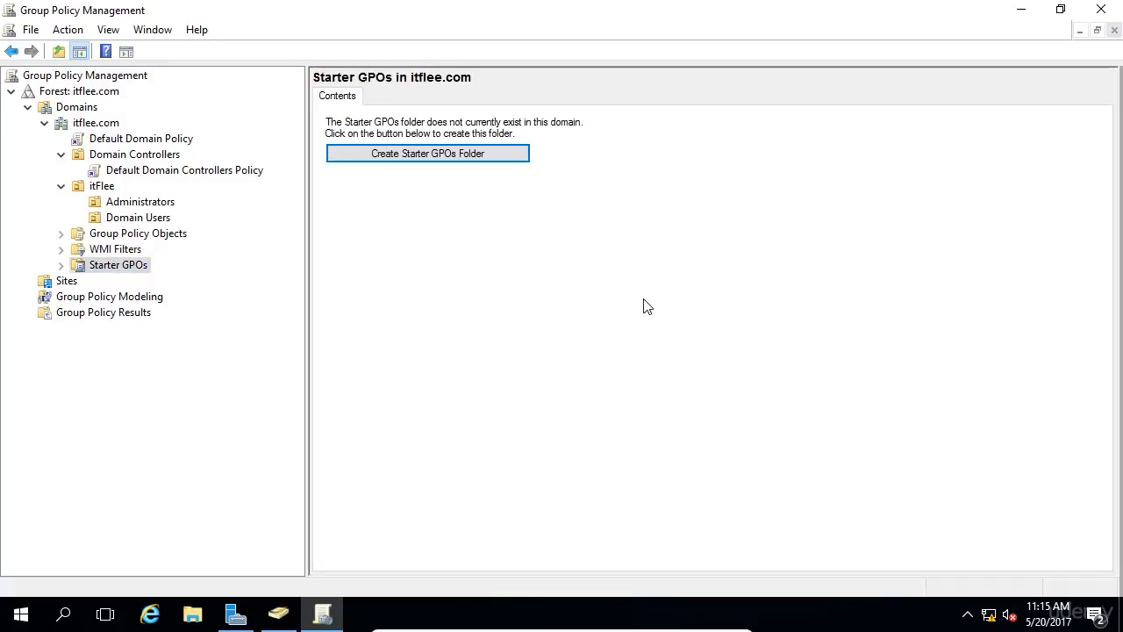
mouse_move(485, 347)
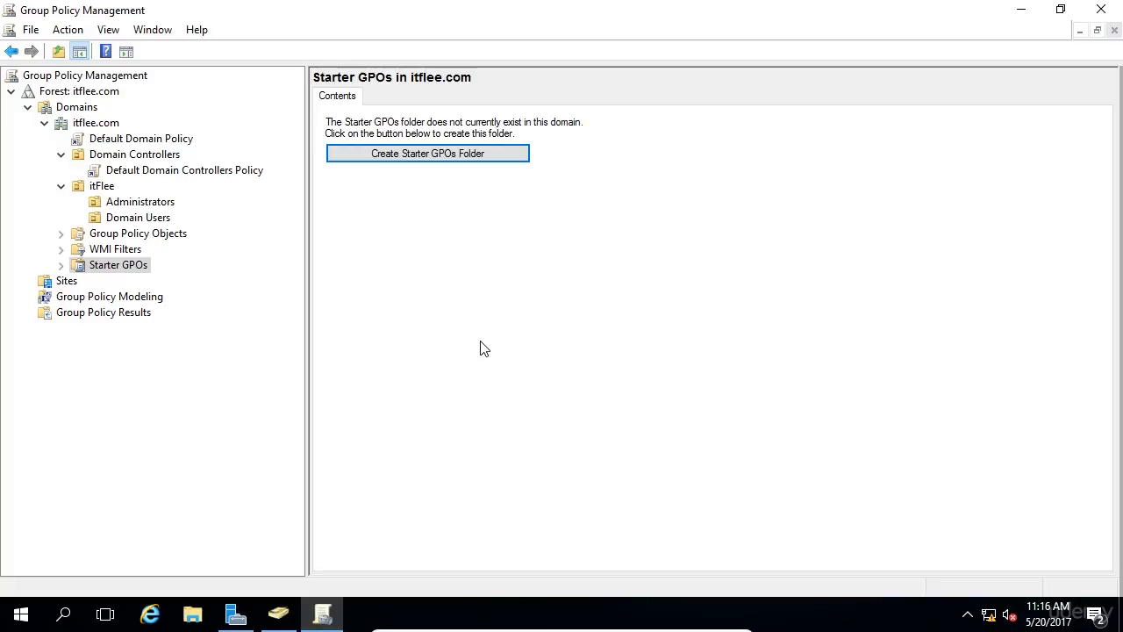